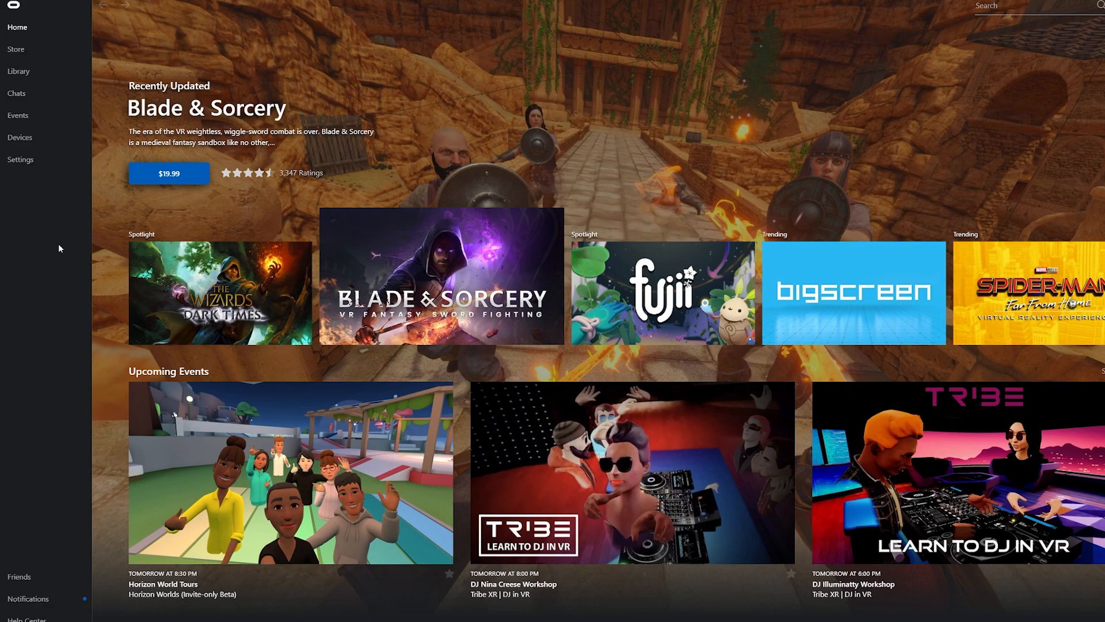
- Set the Quest 2 to 120Hz with the maximum 5408 x 2736 render resolution
click(20, 137)
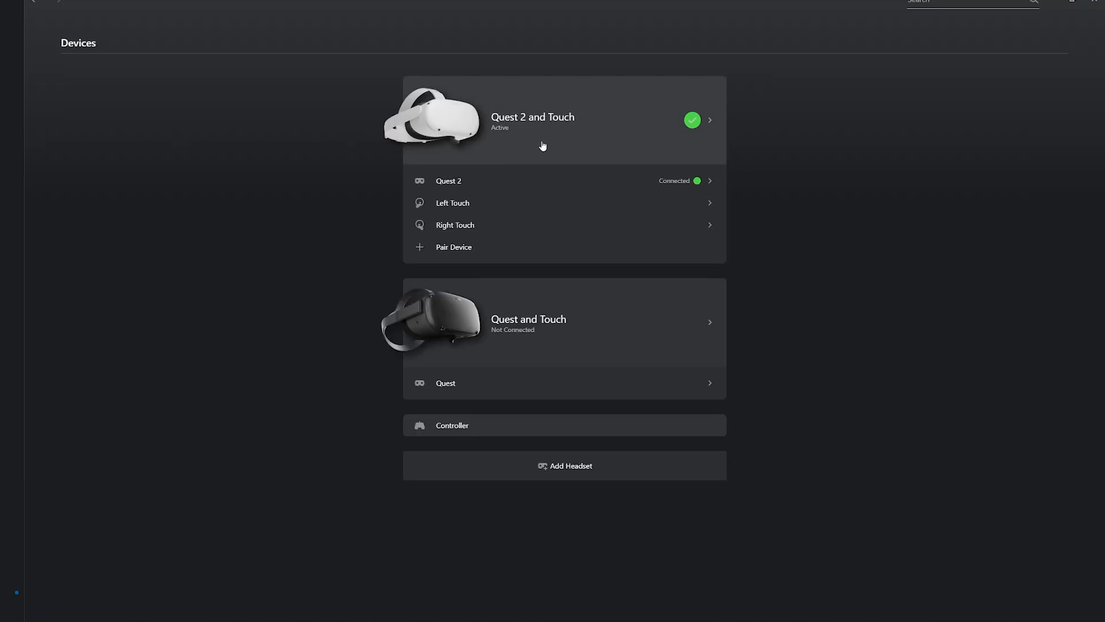
mouse_move(549, 133)
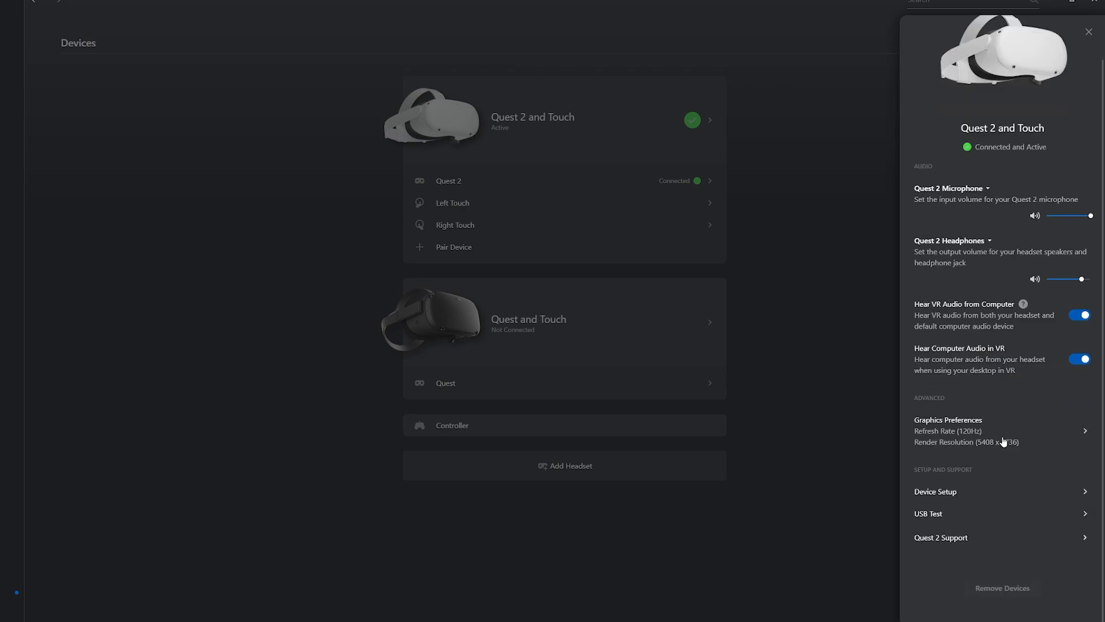
click(948, 430)
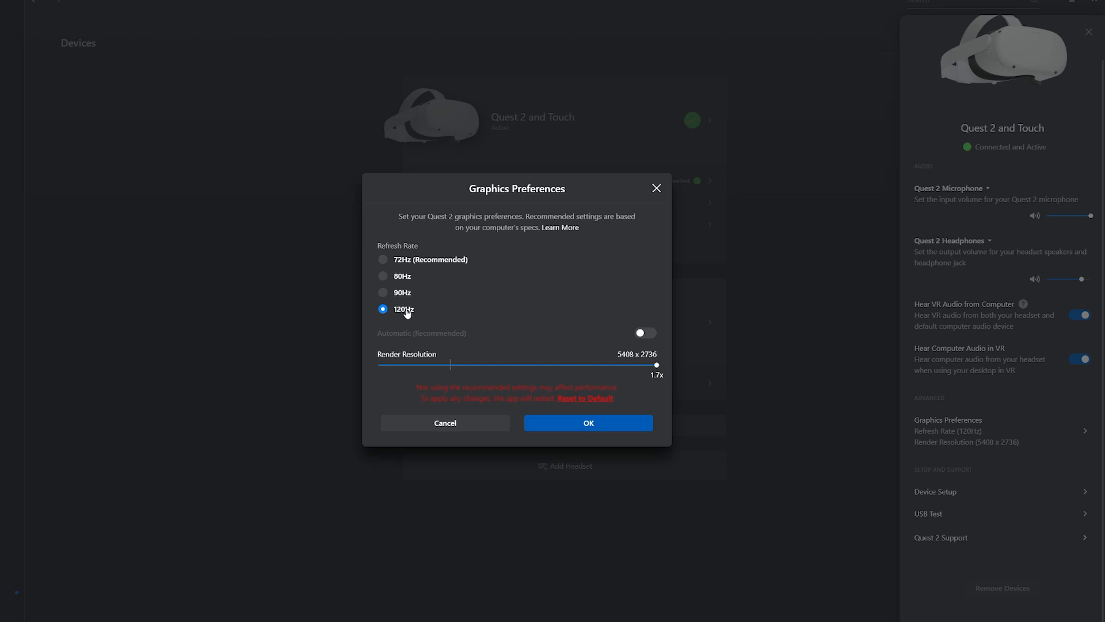
mouse_move(471, 317)
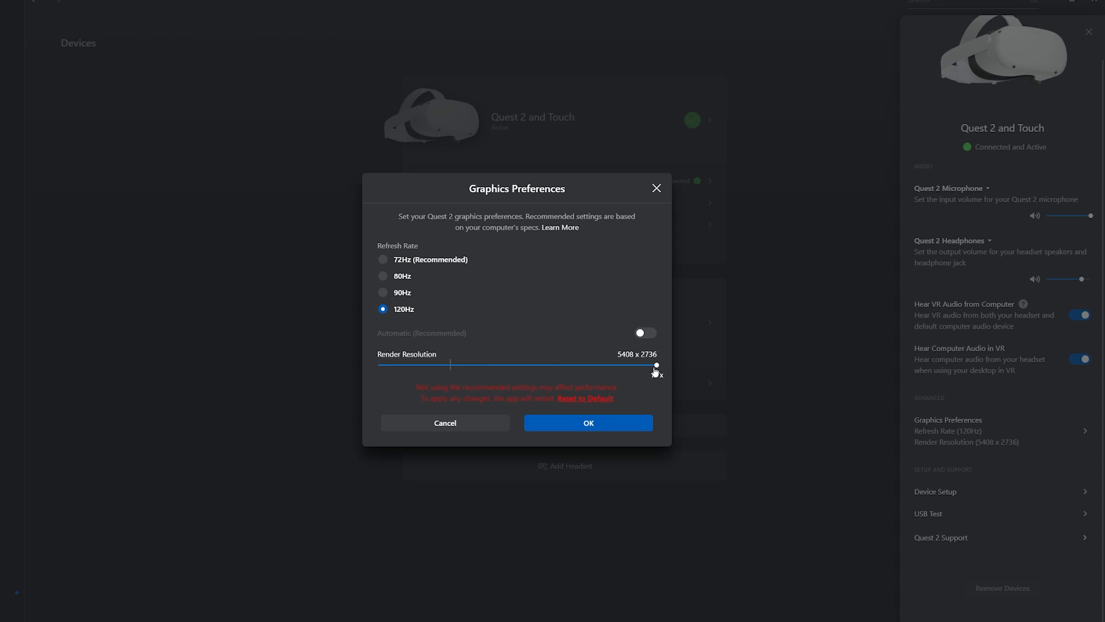
mouse_move(573, 325)
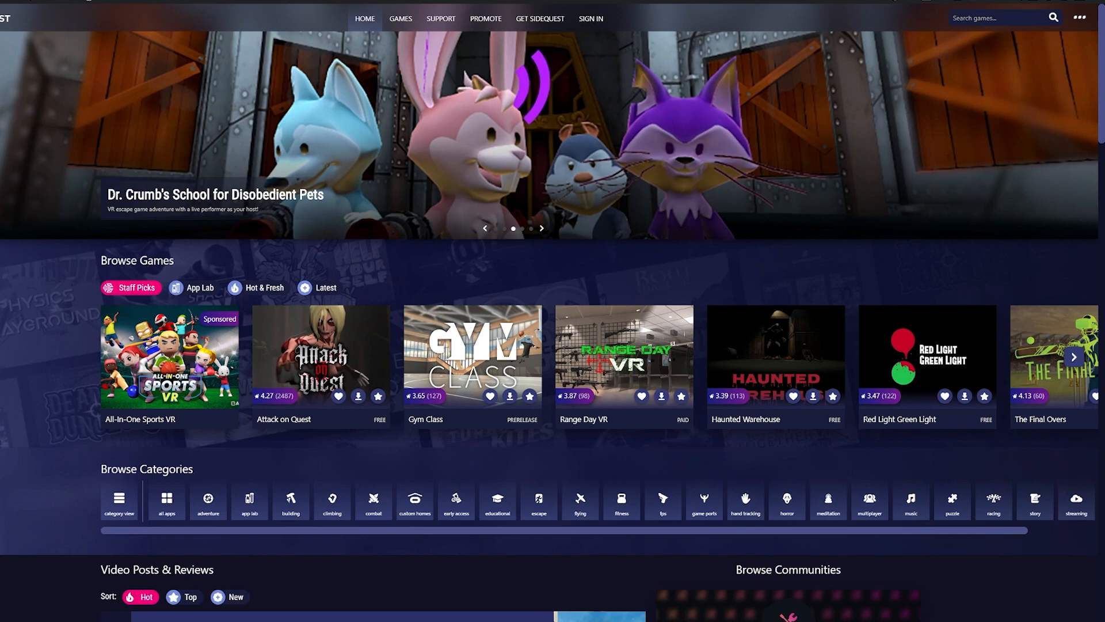
mouse_move(336, 69)
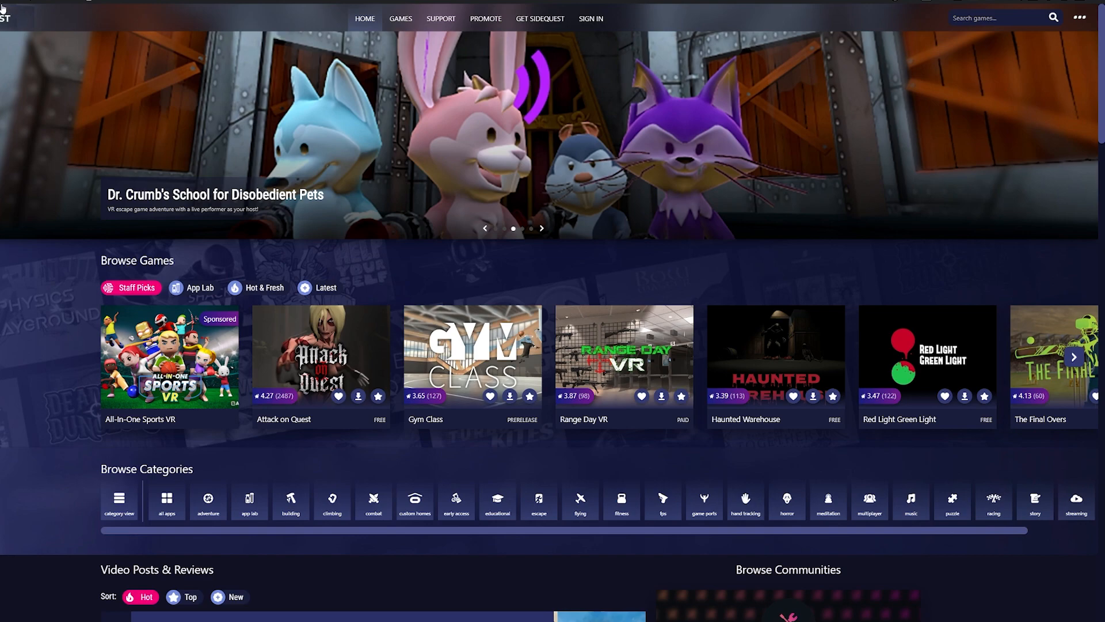
mouse_move(42, 38)
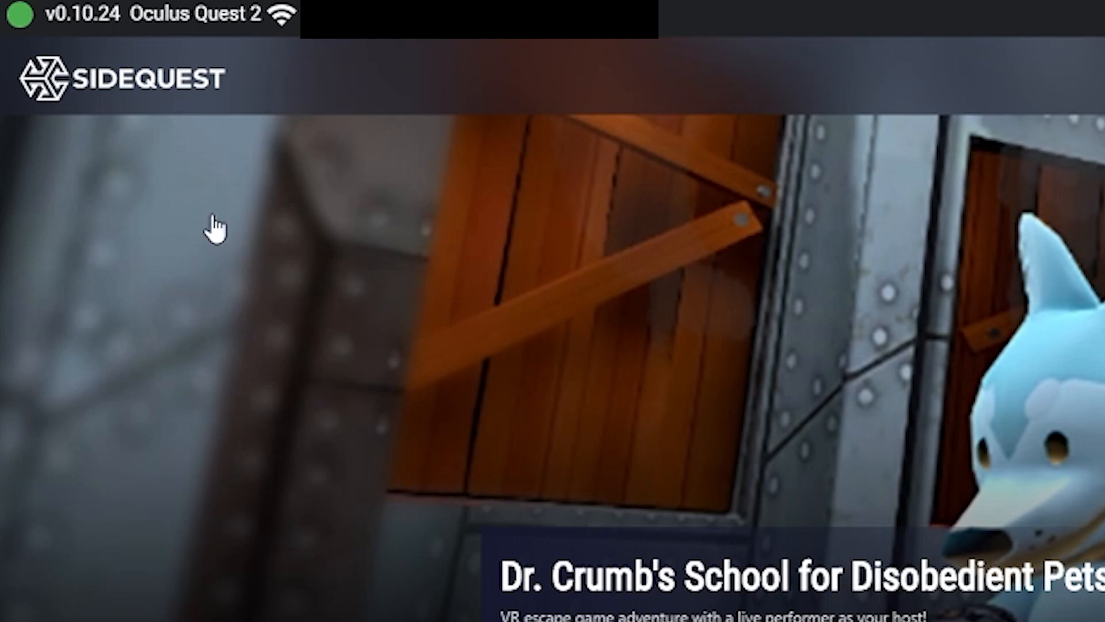
mouse_move(35, 28)
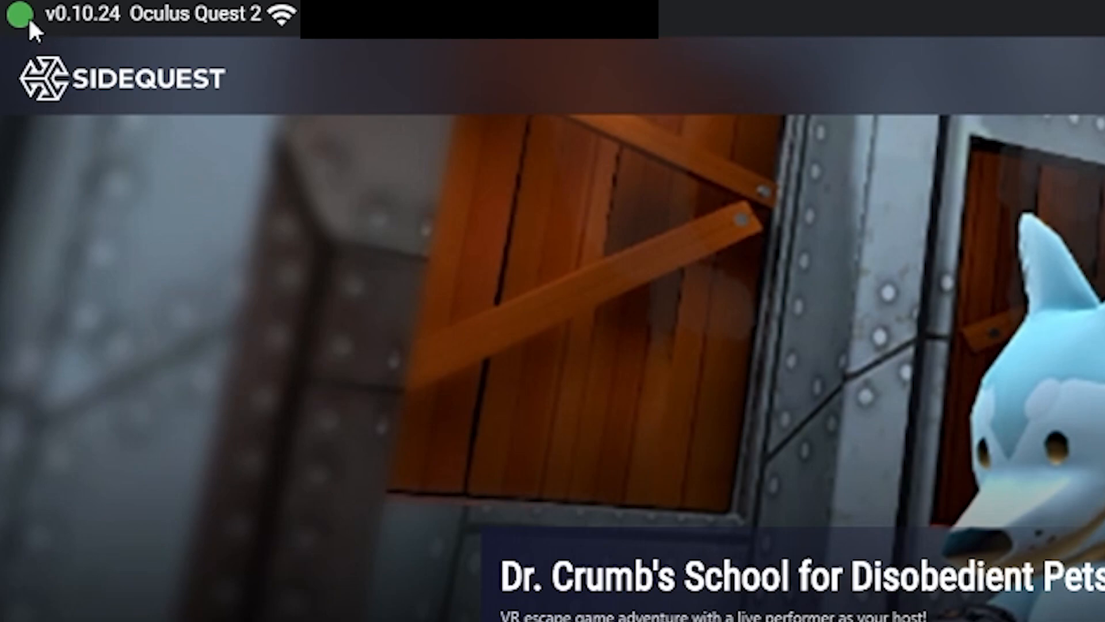
mouse_move(29, 15)
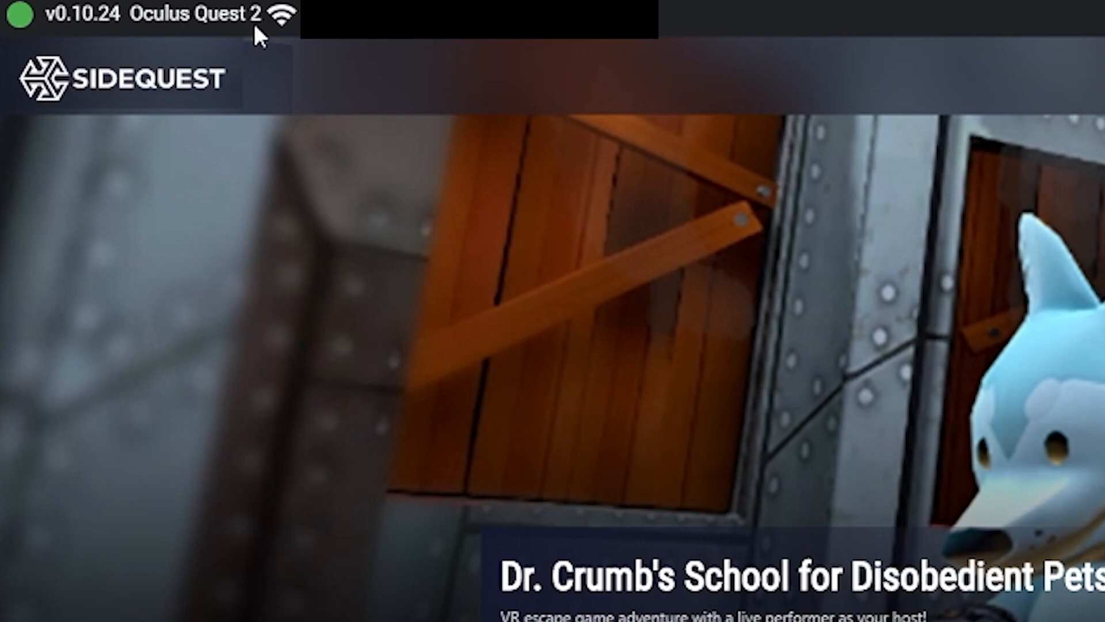
mouse_move(358, 171)
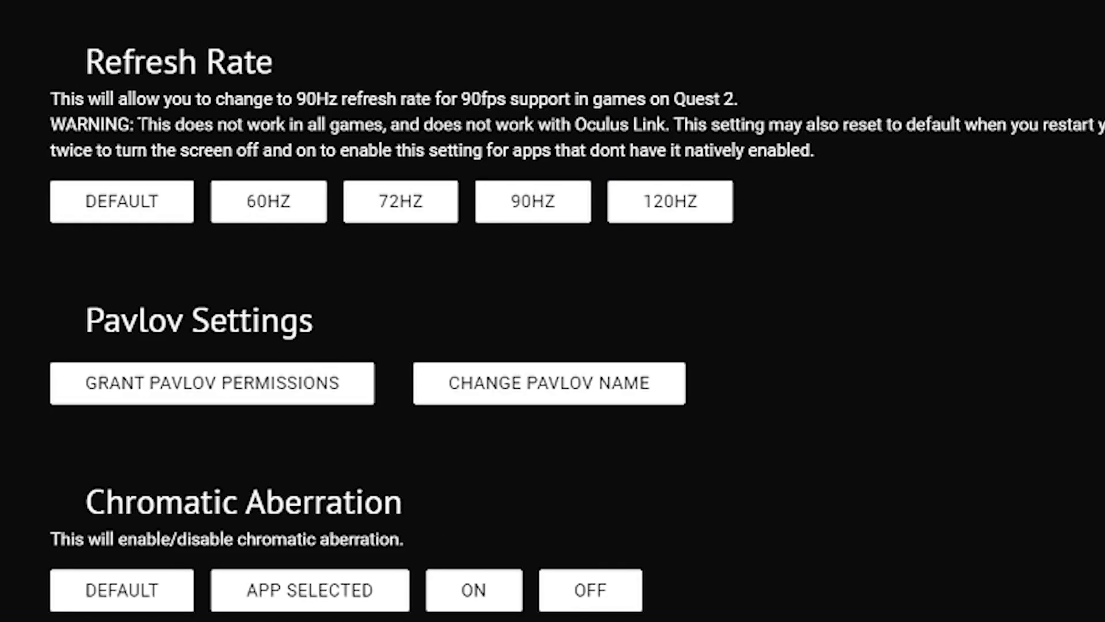
- Turn on Full Rate Capture and set the video capture size to 1080
drag(143, 125, 668, 125)
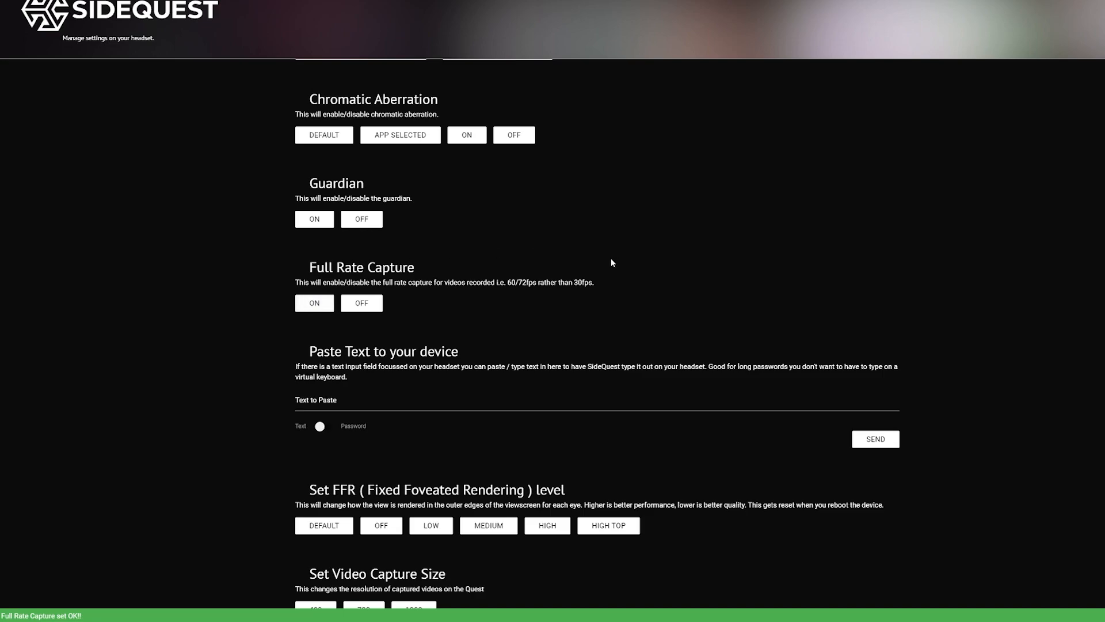
mouse_move(618, 277)
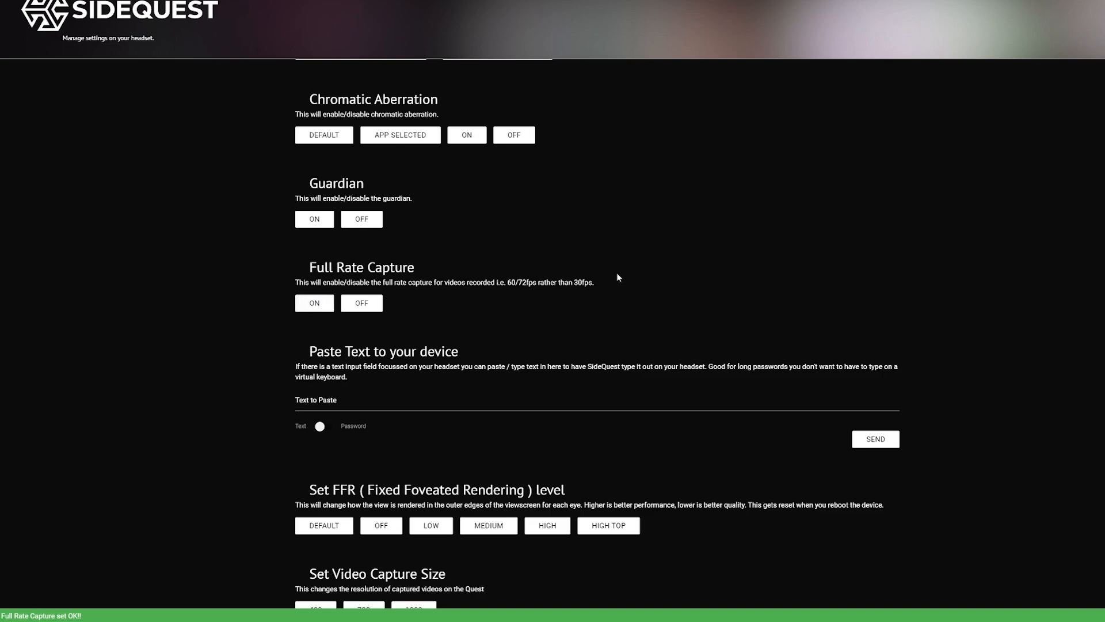
scroll(down, 3)
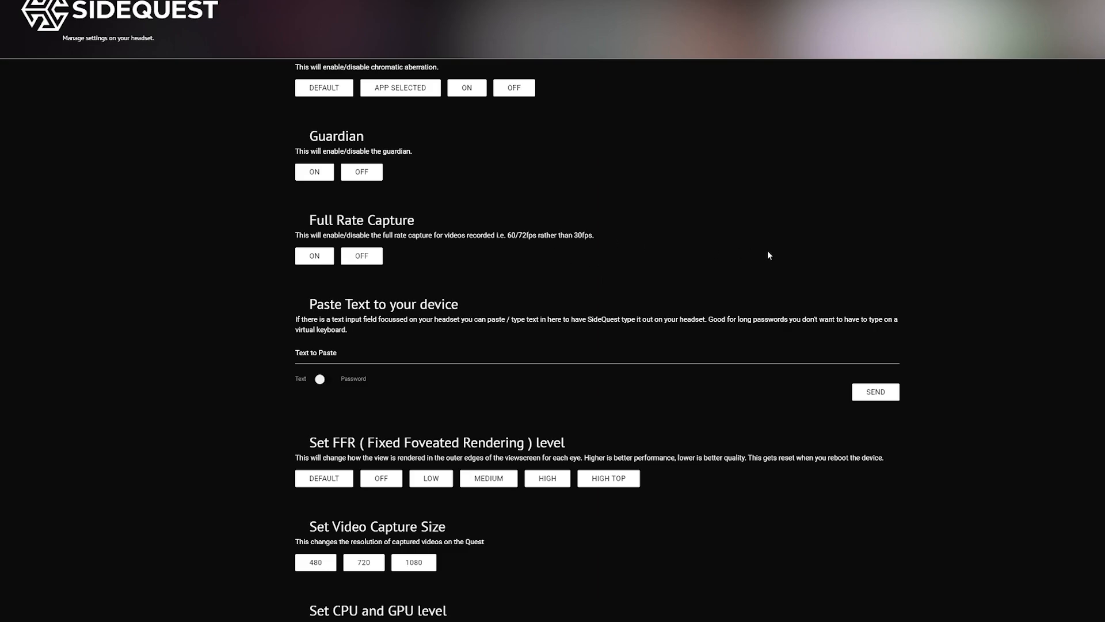
scroll(down, 3)
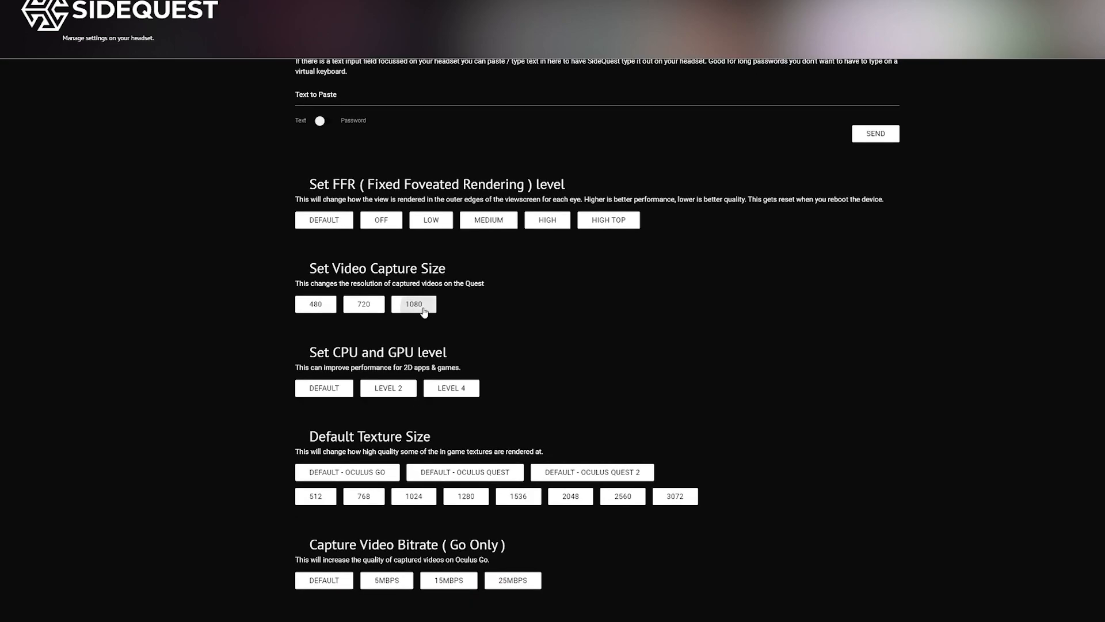
click(414, 306)
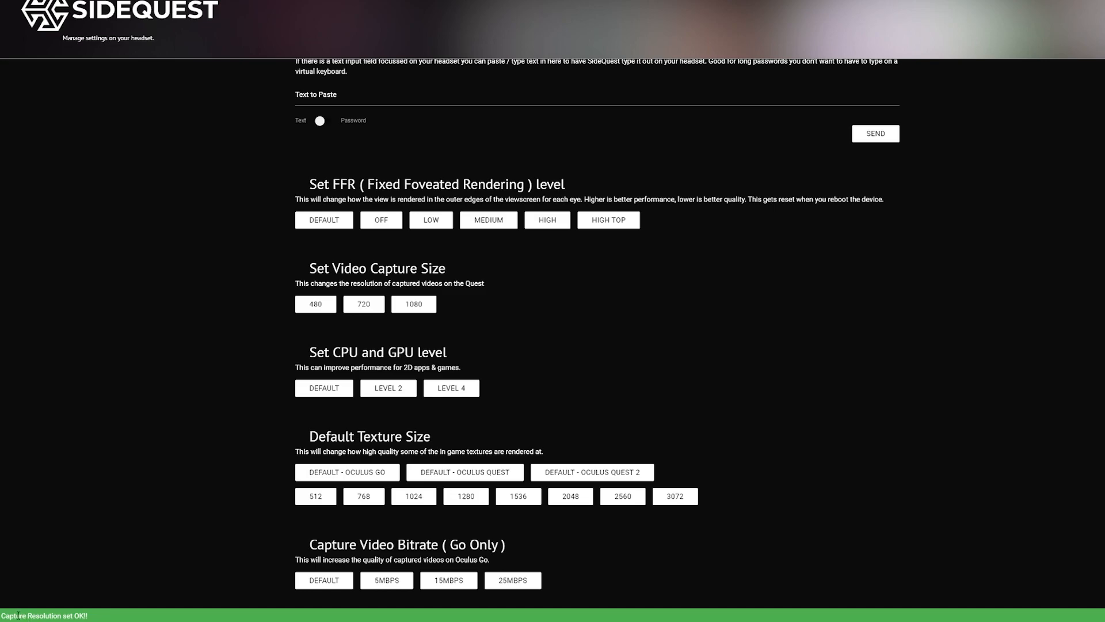
mouse_move(592, 374)
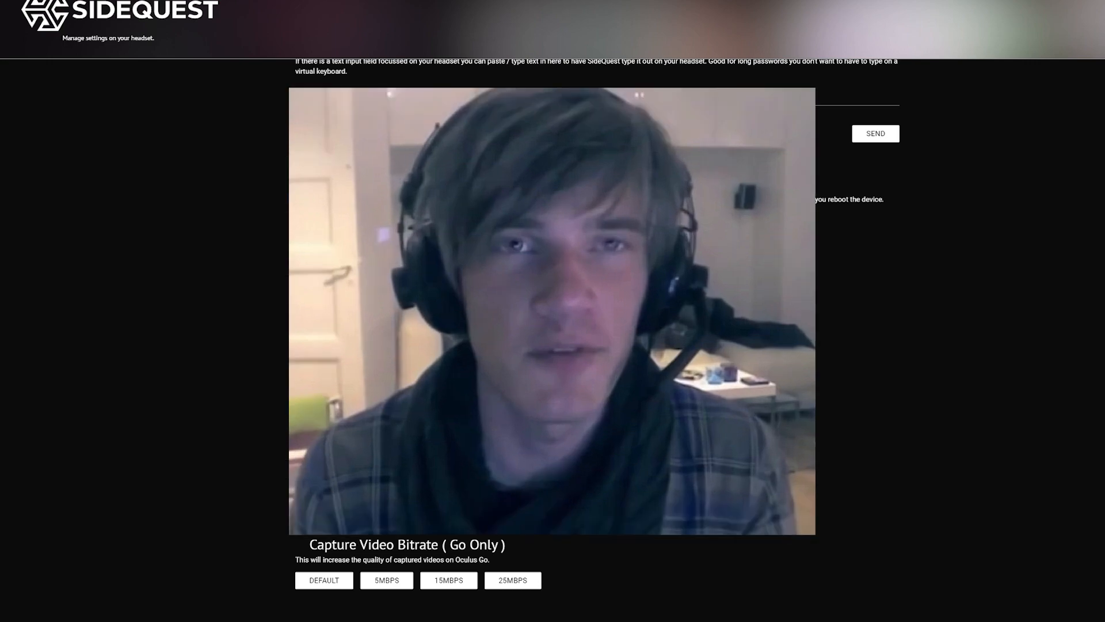
- Apply a new default texture size for the headset and open the headset tools menu
click(323, 393)
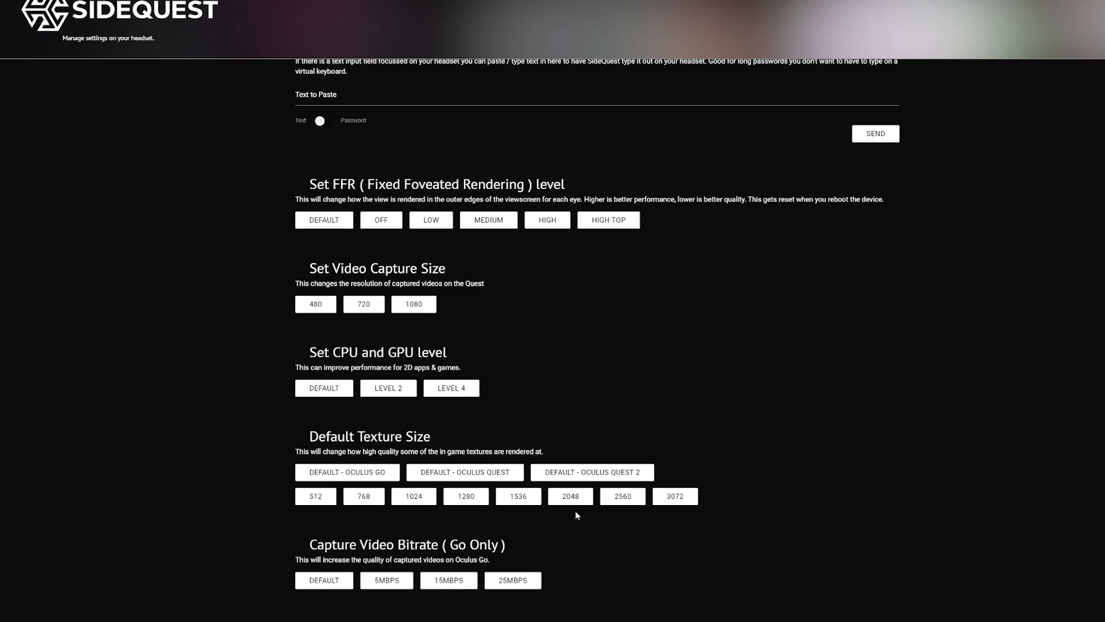
click(569, 503)
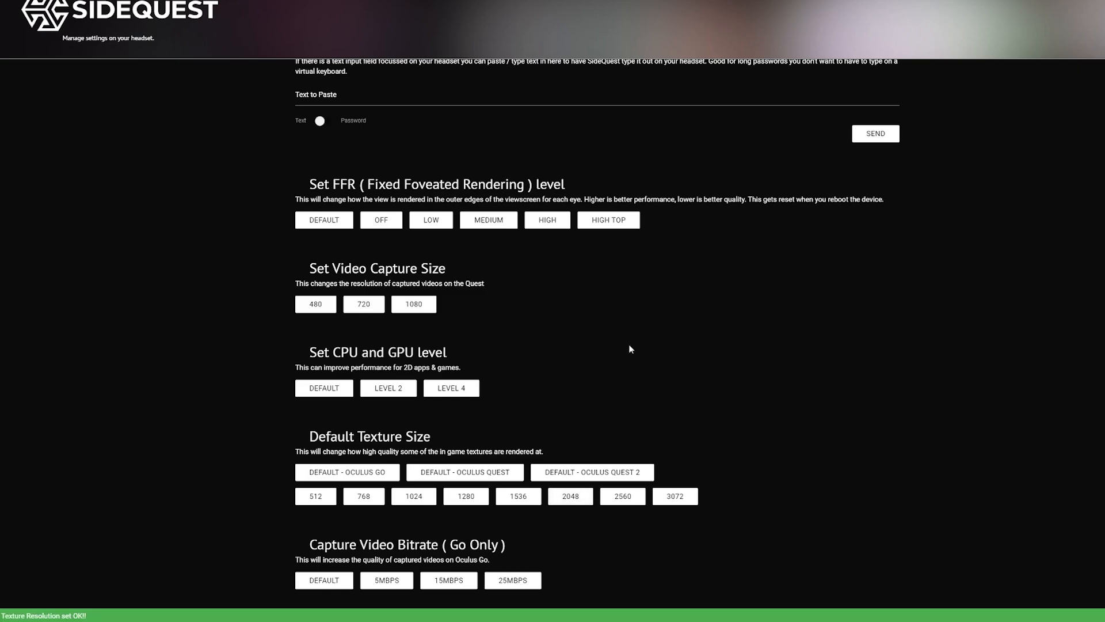
click(938, 16)
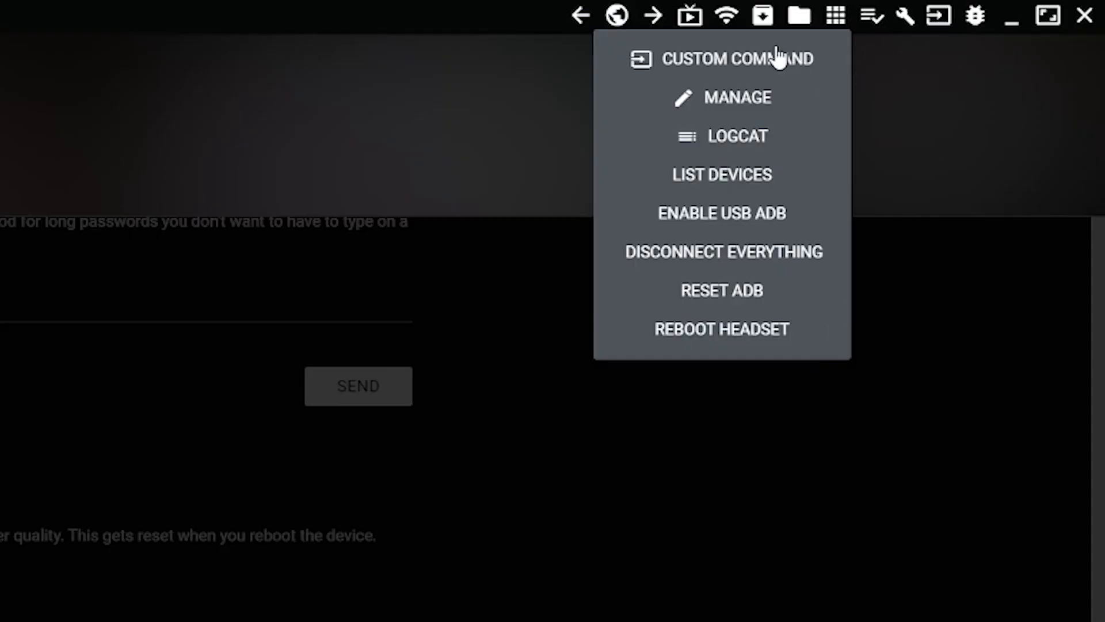
- Run ADB setprop commands for capture width 1920 and height 1080, then enter bitrate 30000000
click(737, 58)
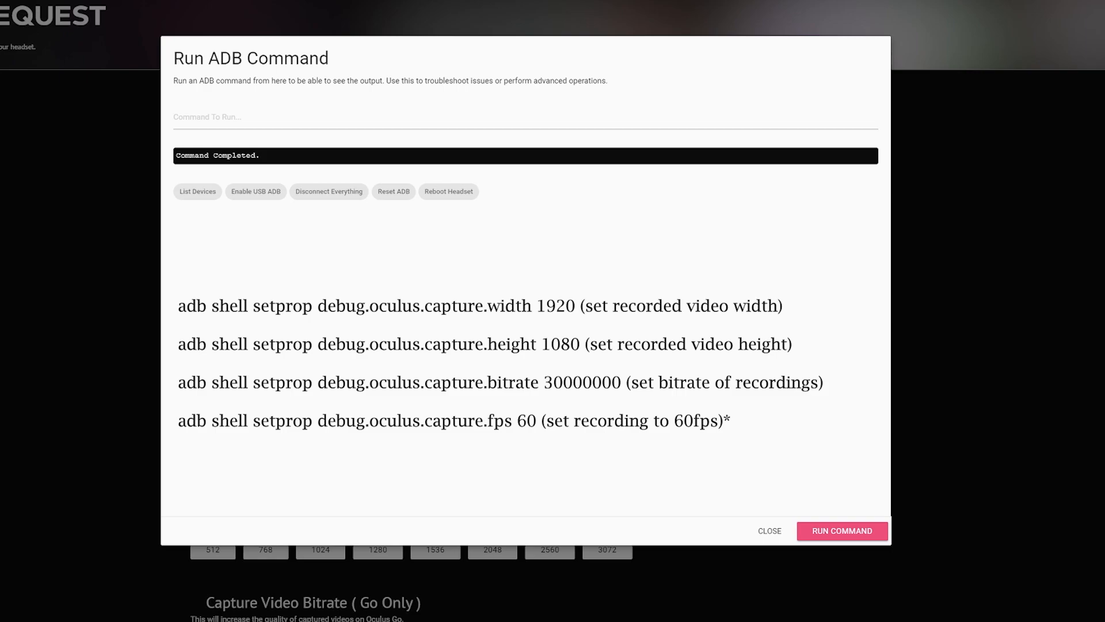
text(adb shell setprop debug.oculus.capture.width 1920)
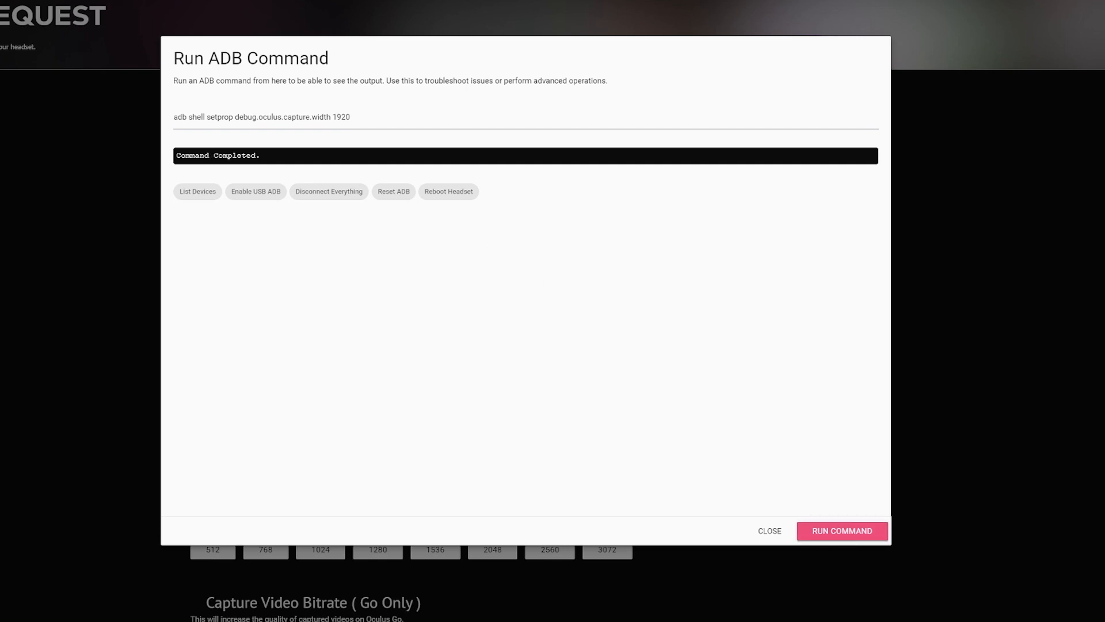
text(adb shell setprop debug.oculus.capture.height 1080)
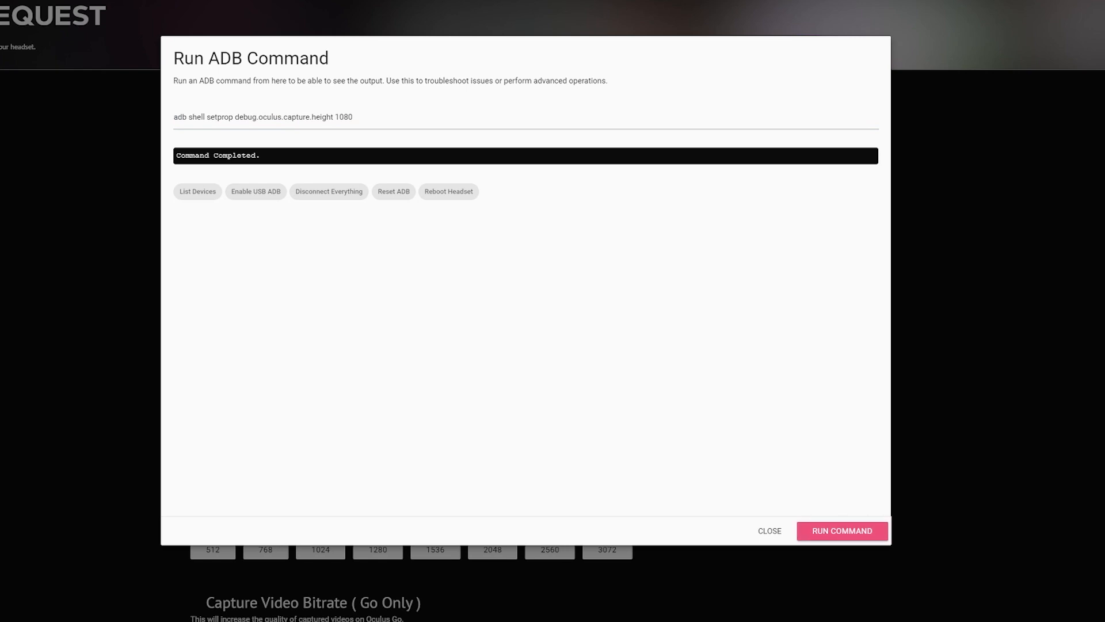
triple_click(263, 117)
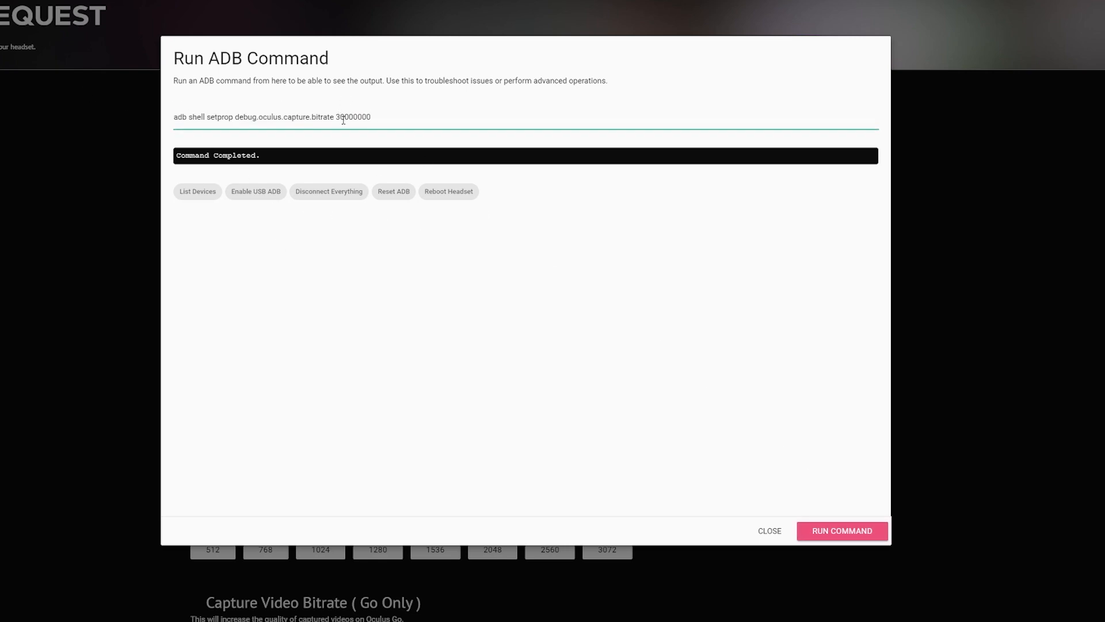
double_click(338, 116)
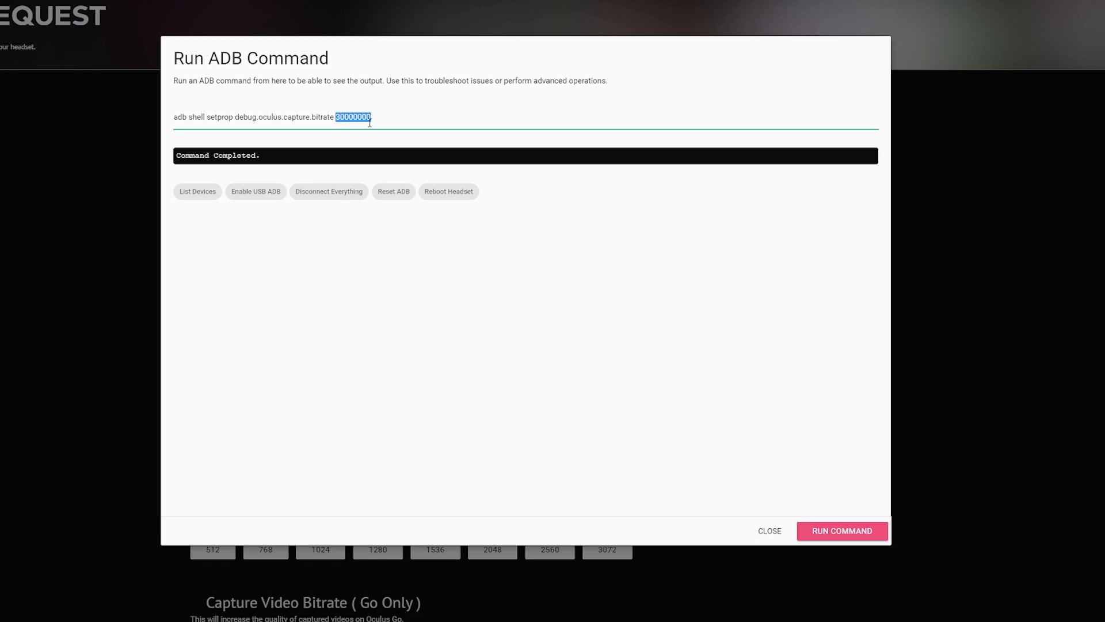
click(435, 125)
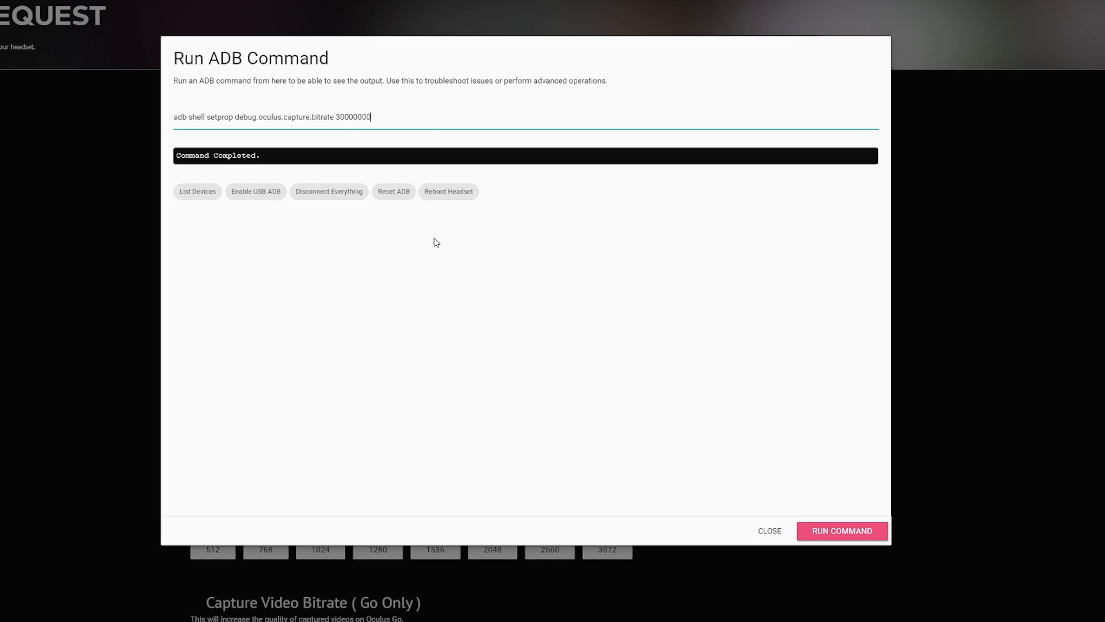
mouse_move(842, 525)
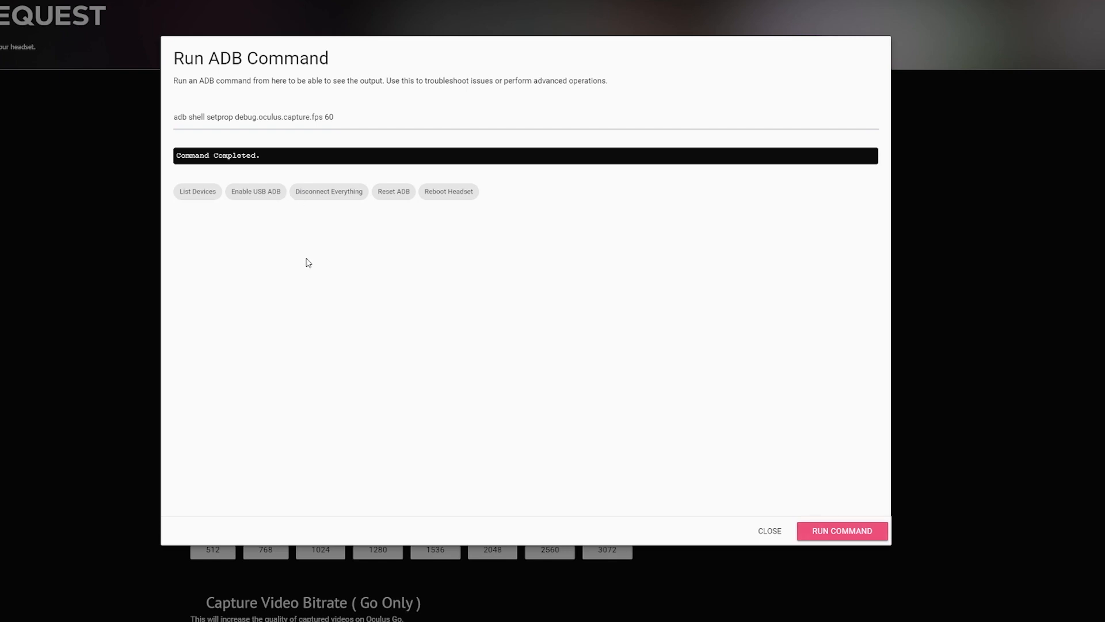
mouse_move(280, 274)
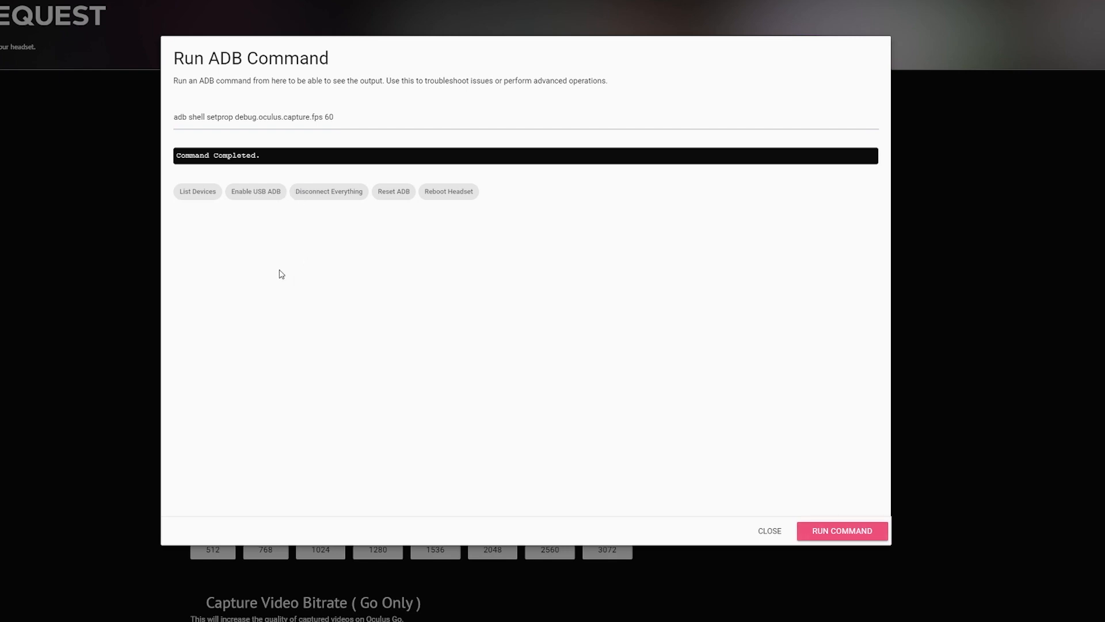
mouse_move(276, 274)
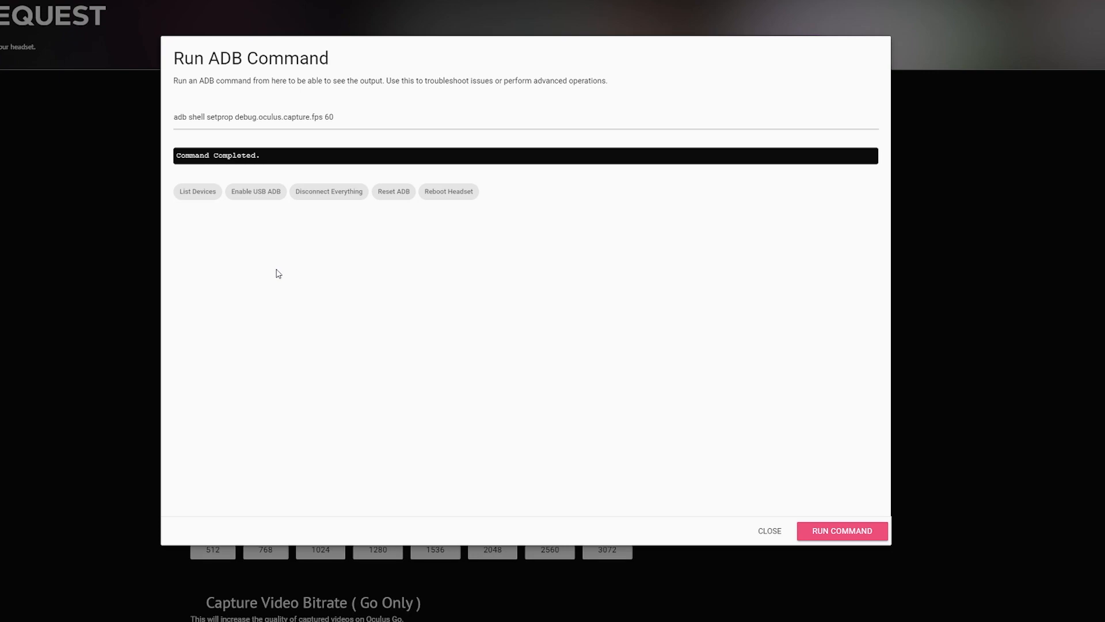
- Close the Run ADB Command window and scroll the headset settings page
click(769, 534)
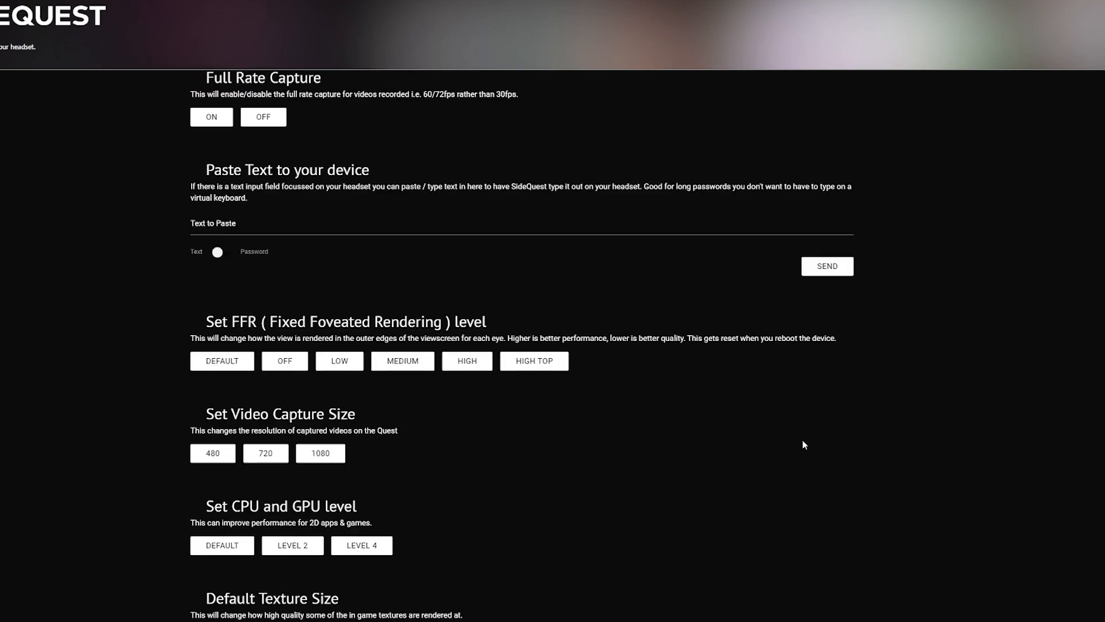
scroll(down, 3)
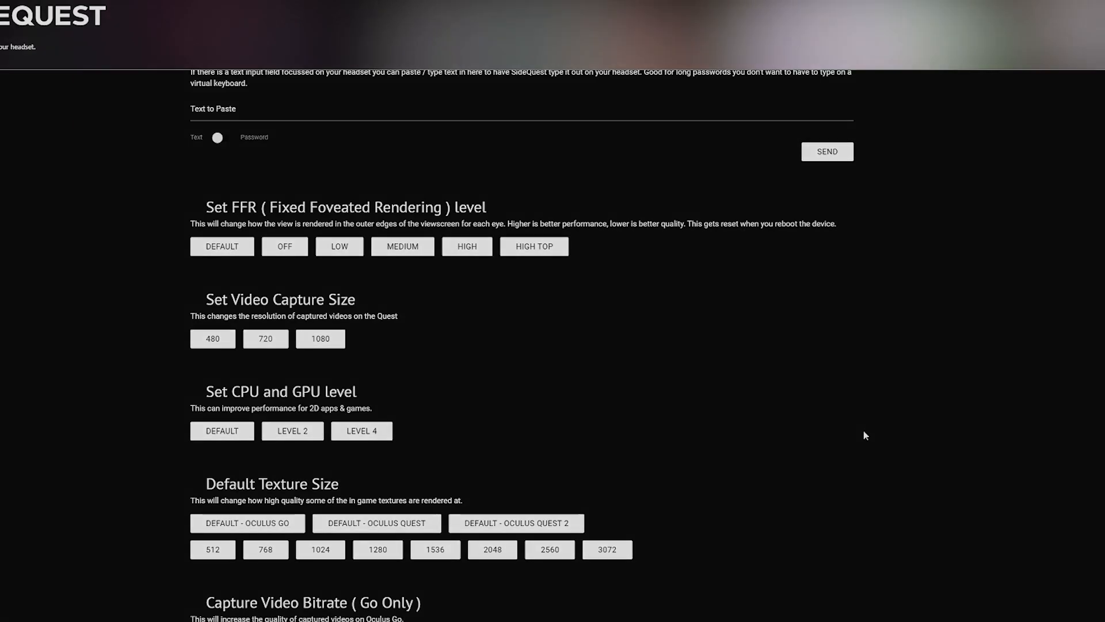